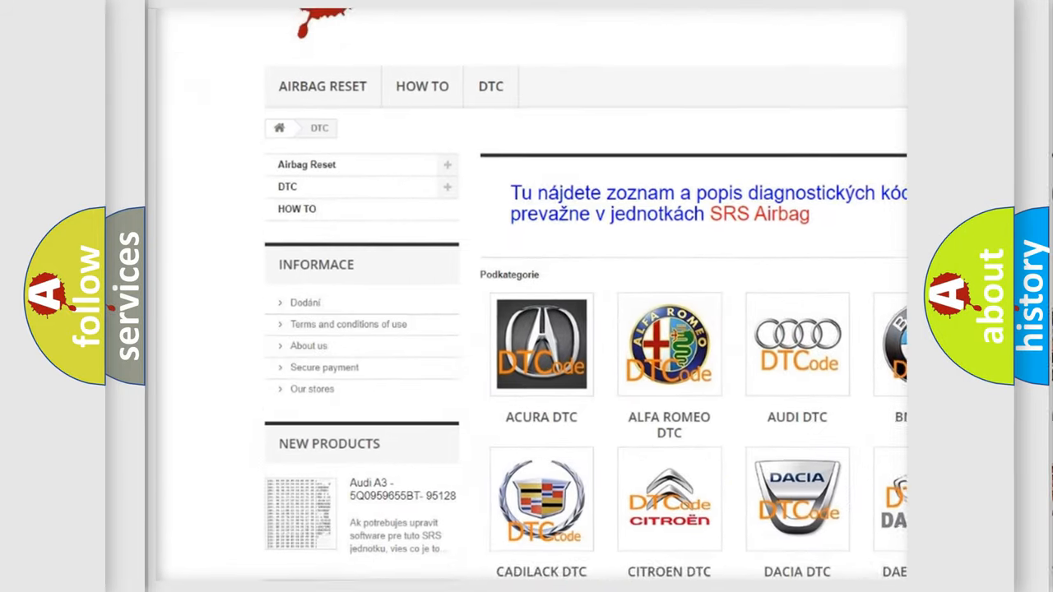
scroll(down, 3)
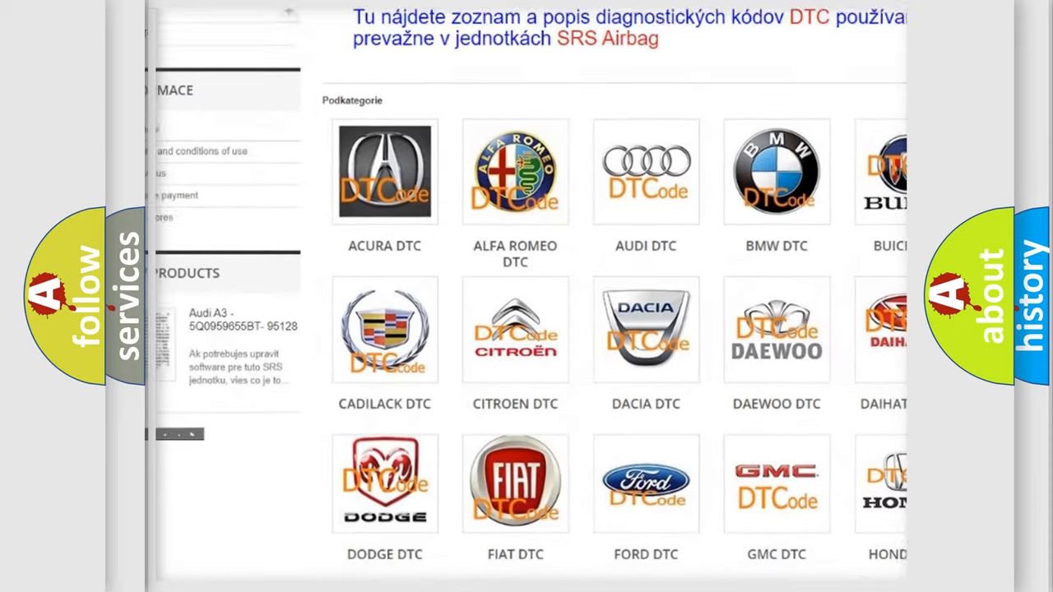
scroll(down, 3)
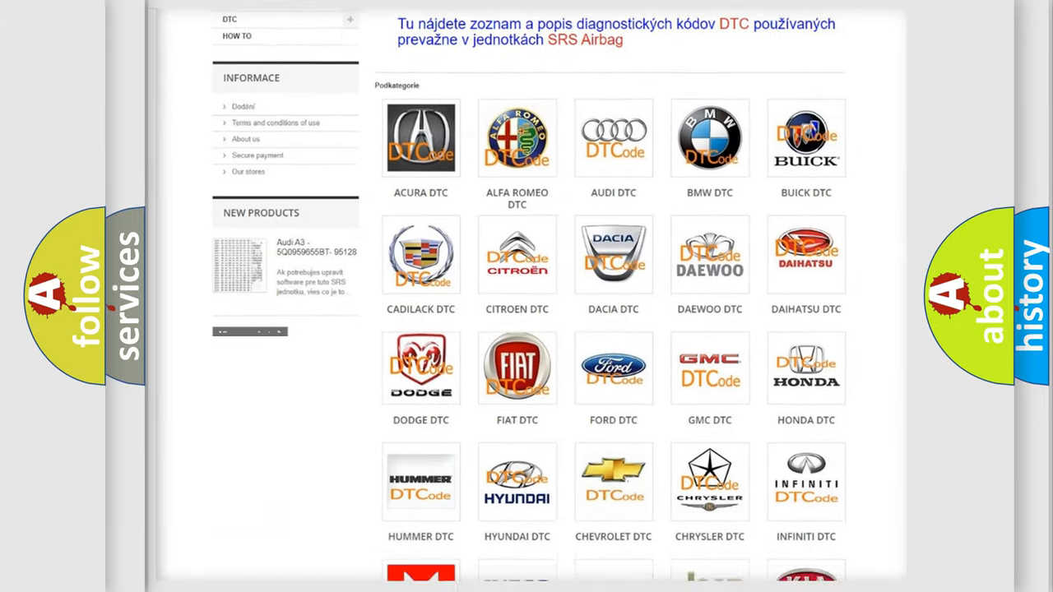
scroll(down, 3)
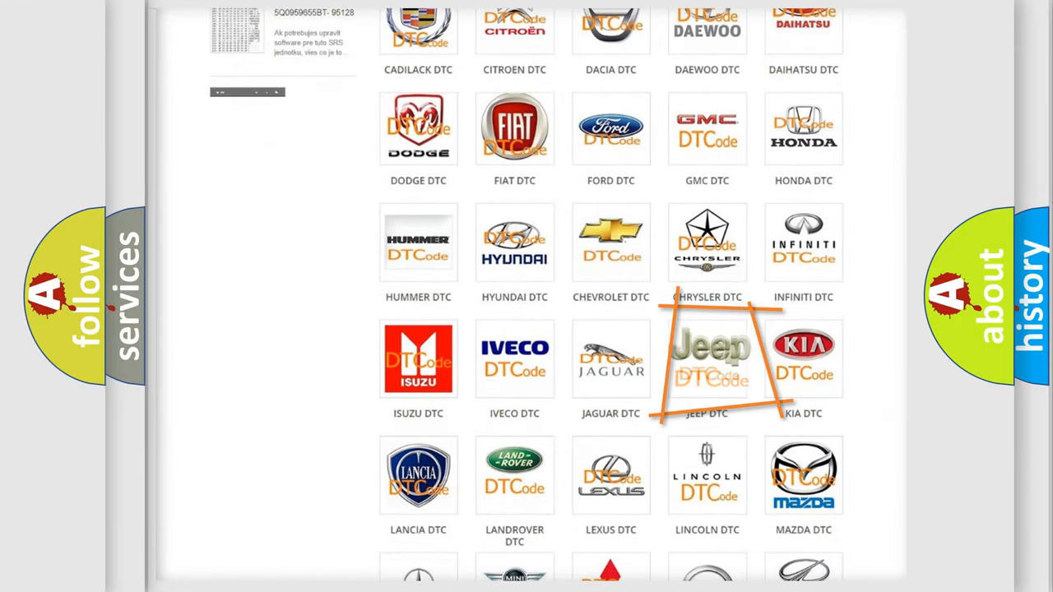